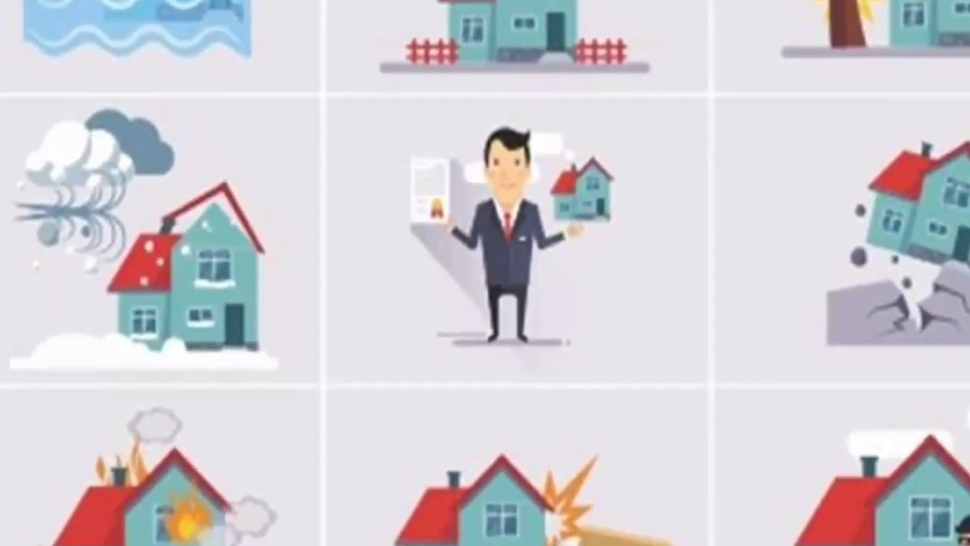
scroll("down", 3)
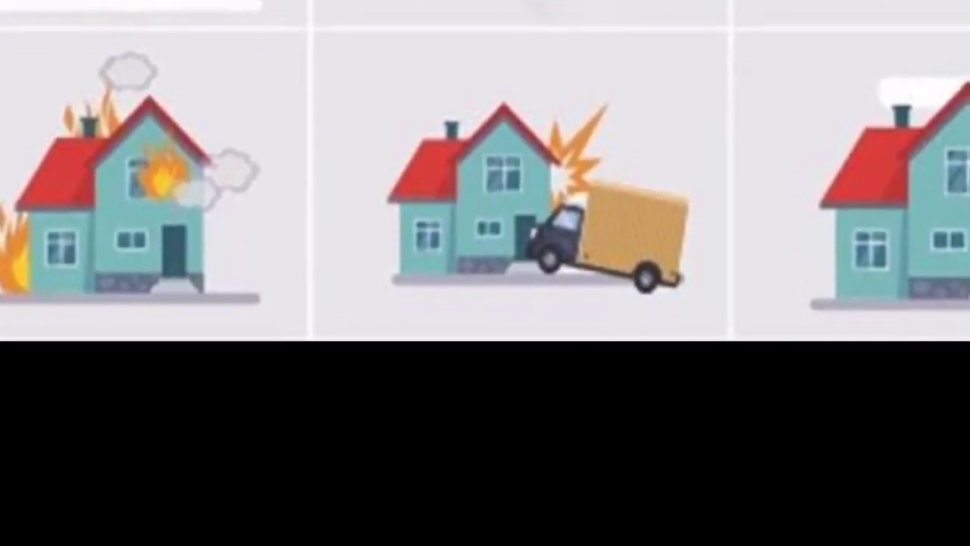
scroll("up", 3)
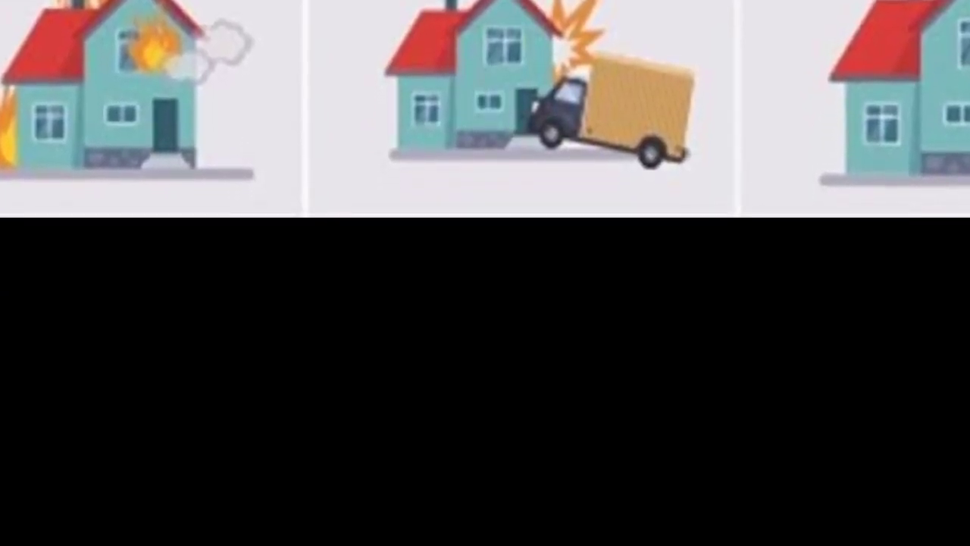